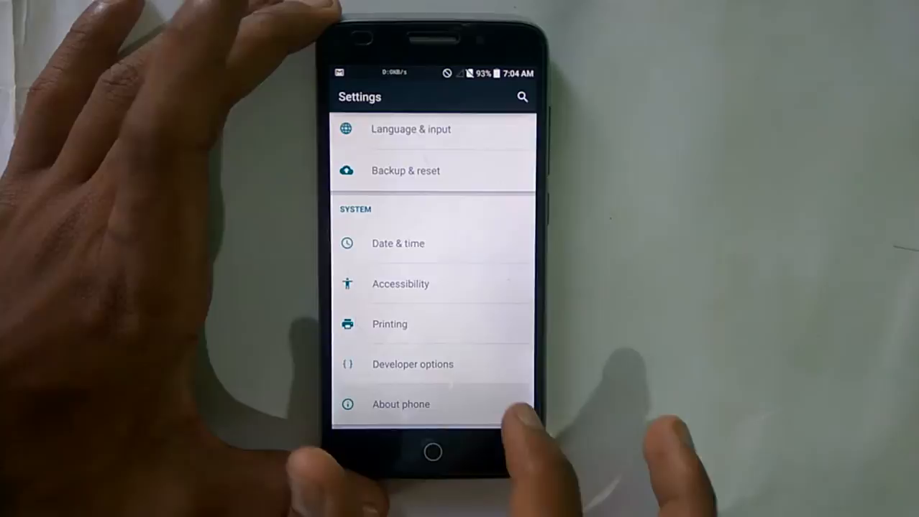
# - Launch the UMI eMAX mini TWRP and driver installer, bringing up the Android USB Driver Manager
pyautogui.click(400, 404)
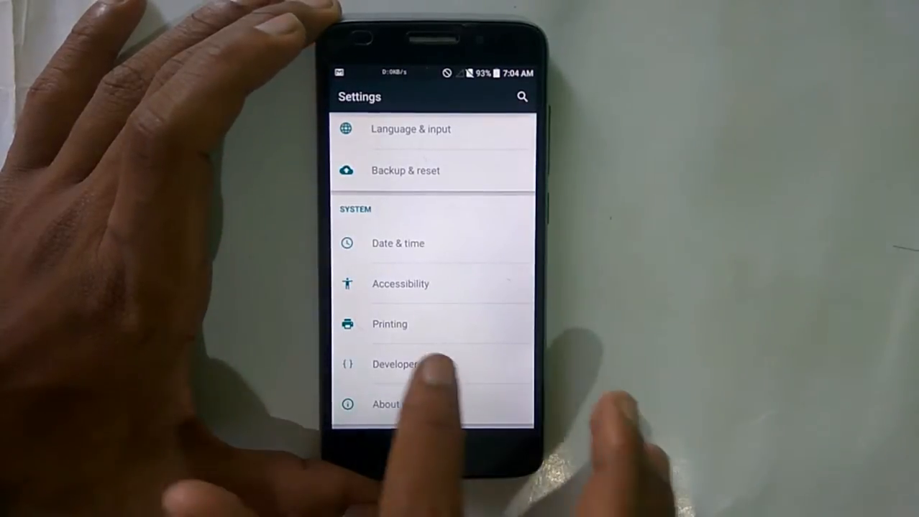
pyautogui.click(393, 364)
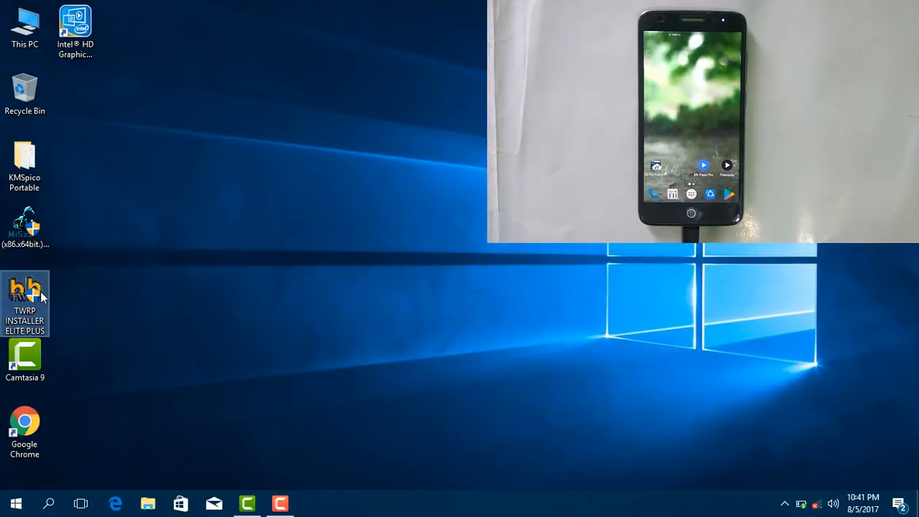
pyautogui.doubleClick(24, 302)
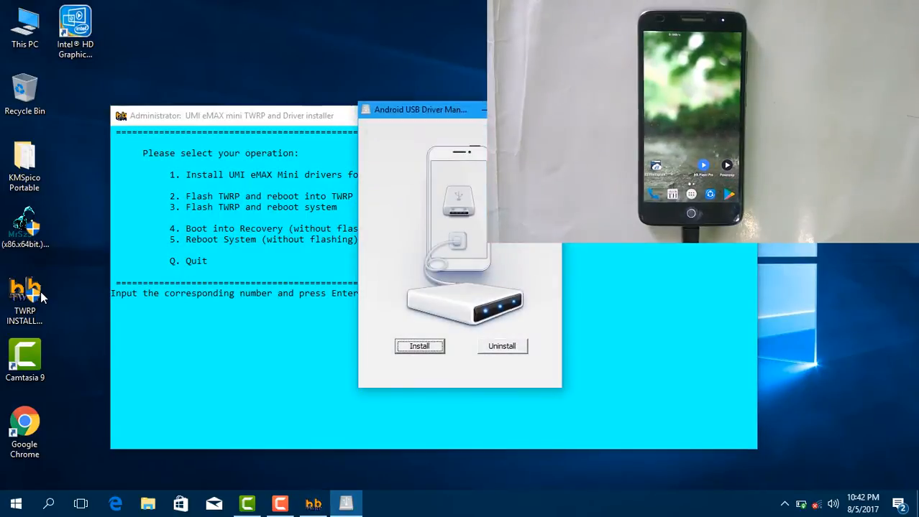
pyautogui.moveTo(515, 257)
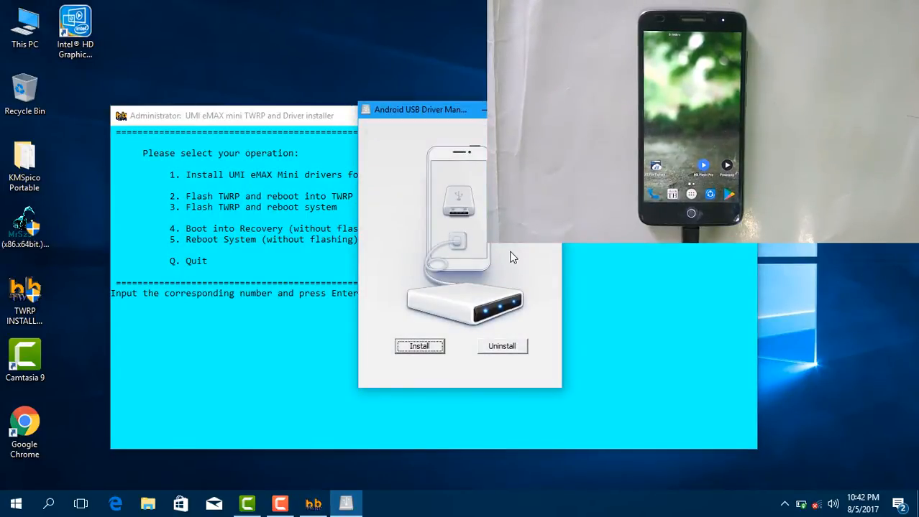